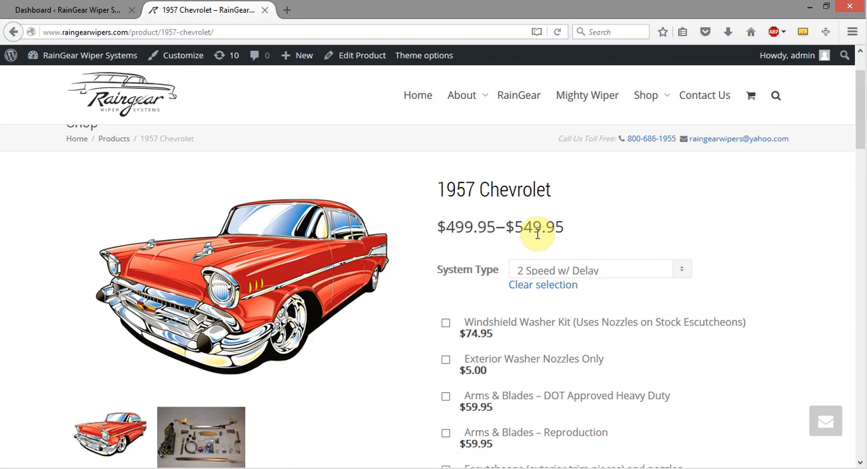
{"action": "mouse_move", "coordinate": [610, 211]}
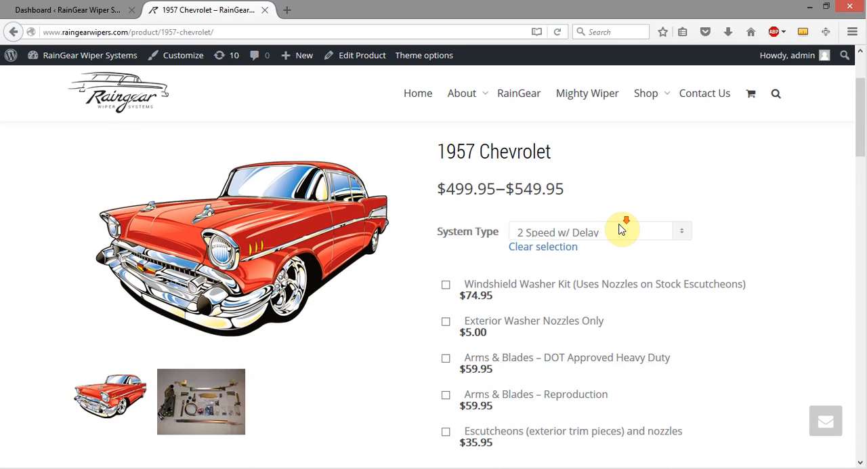
Step: Open the 1957 Chevrolet's Edit Product page in a new tab and select its post ID 77 in the URL
{"action": "scroll", "scroll_direction": "down", "scroll_amount": 3}
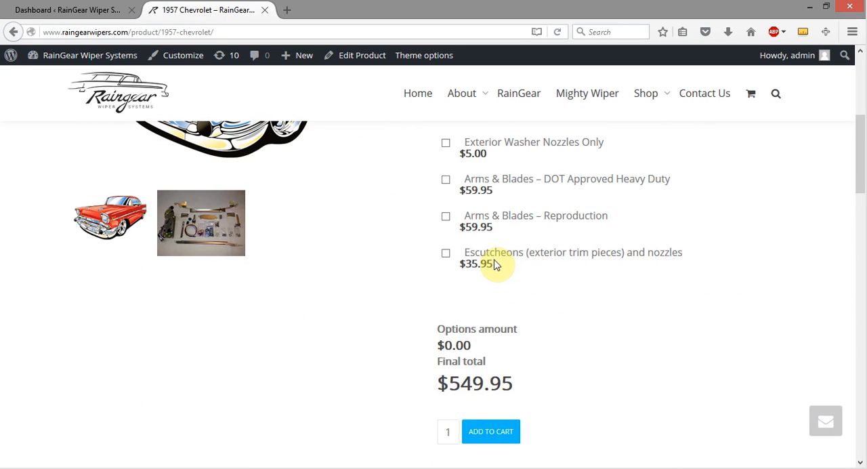
{"action": "mouse_move", "coordinate": [490, 269]}
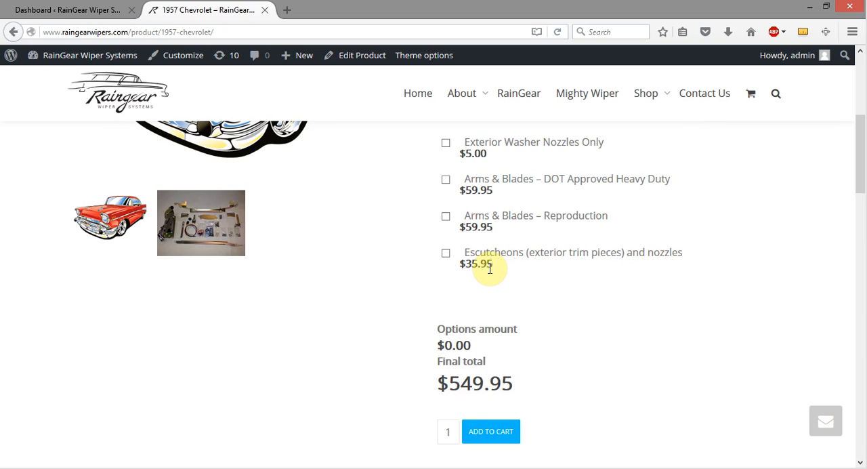
{"action": "mouse_move", "coordinate": [81, 428]}
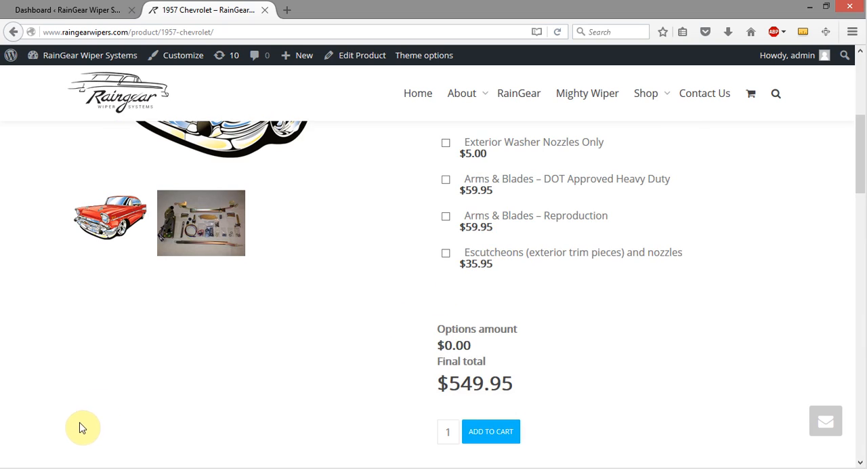
{"action": "mouse_move", "coordinate": [319, 304]}
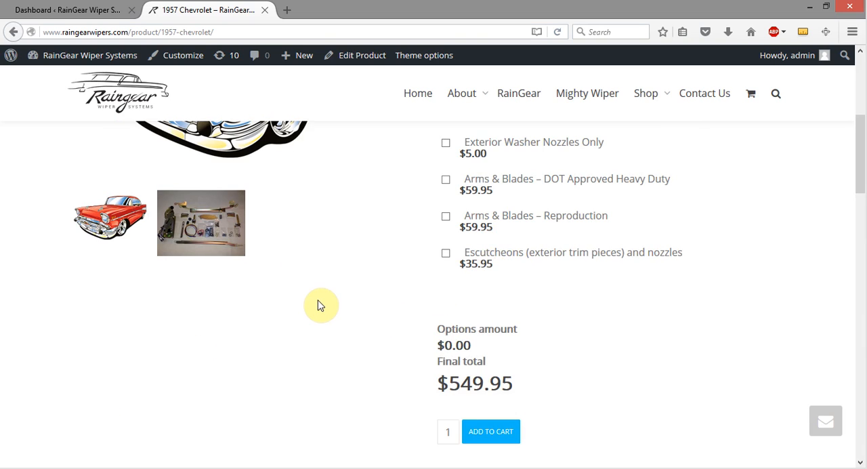
{"action": "scroll", "scroll_direction": "up", "scroll_amount": 3}
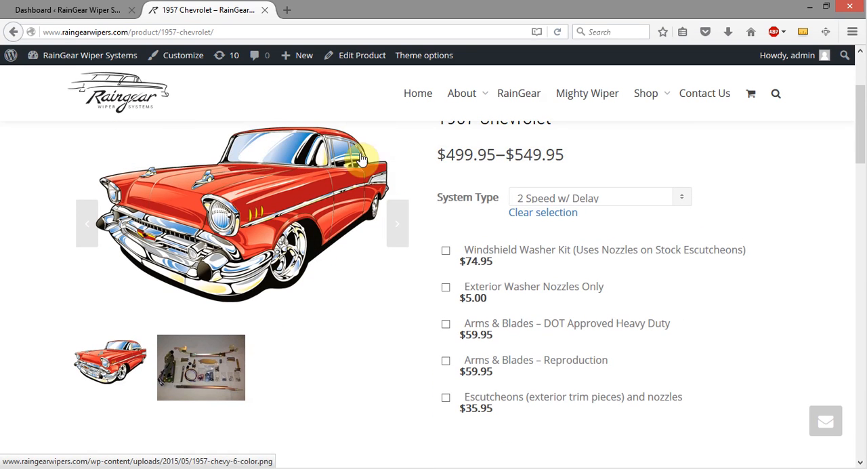
{"action": "scroll", "scroll_direction": "up", "scroll_amount": 3}
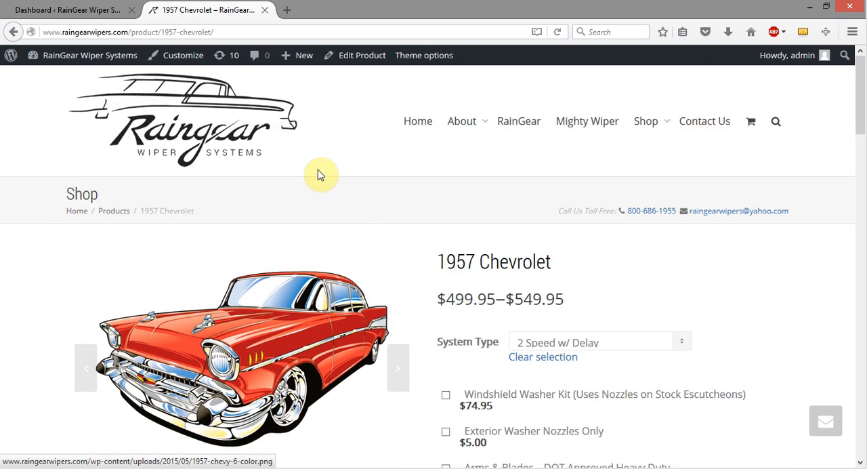
{"action": "mouse_move", "coordinate": [363, 54]}
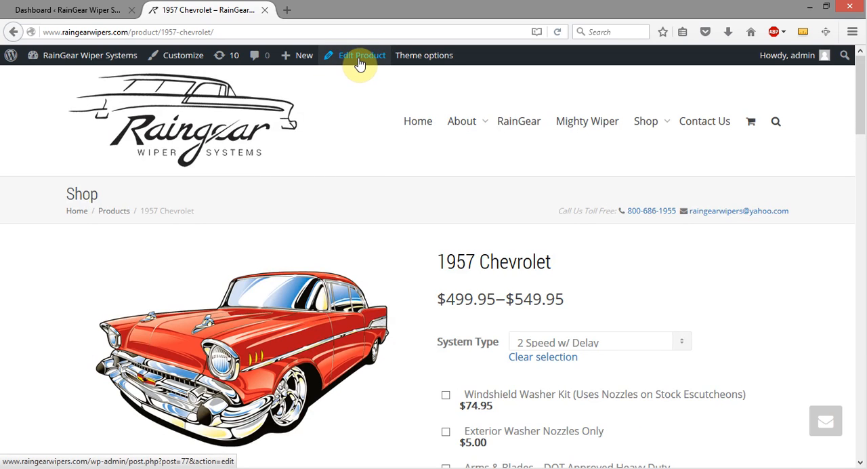
{"action": "mouse_move", "coordinate": [155, 405]}
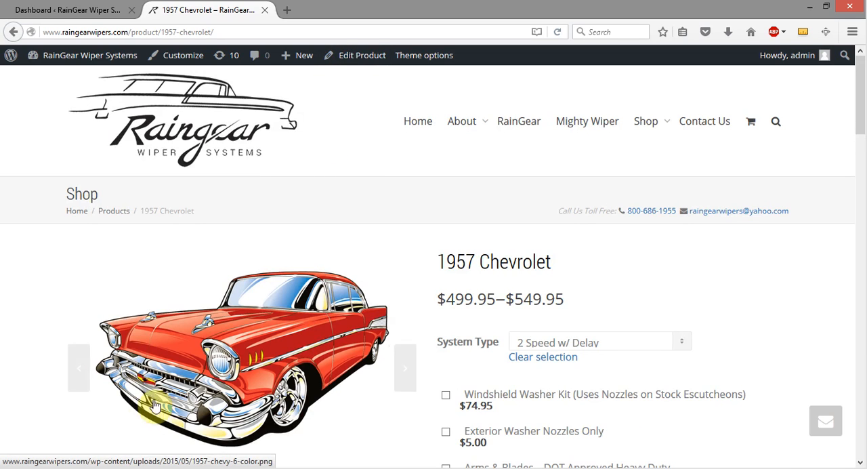
{"action": "mouse_move", "coordinate": [355, 54]}
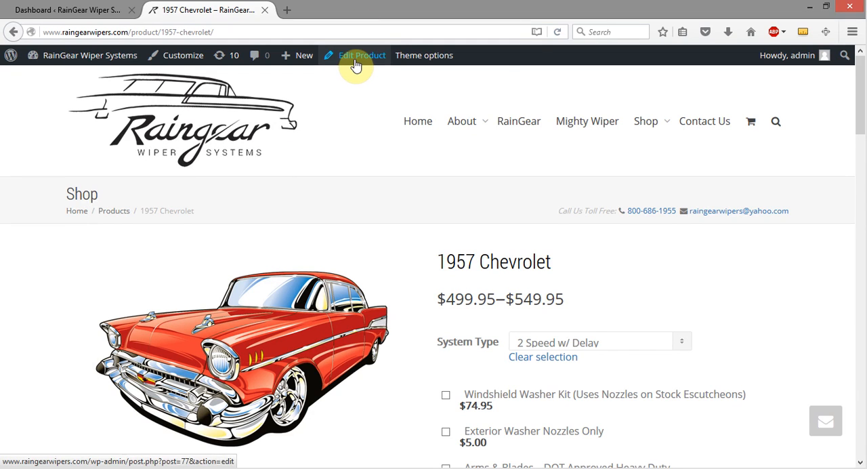
{"action": "left_click", "coordinate": [362, 55]}
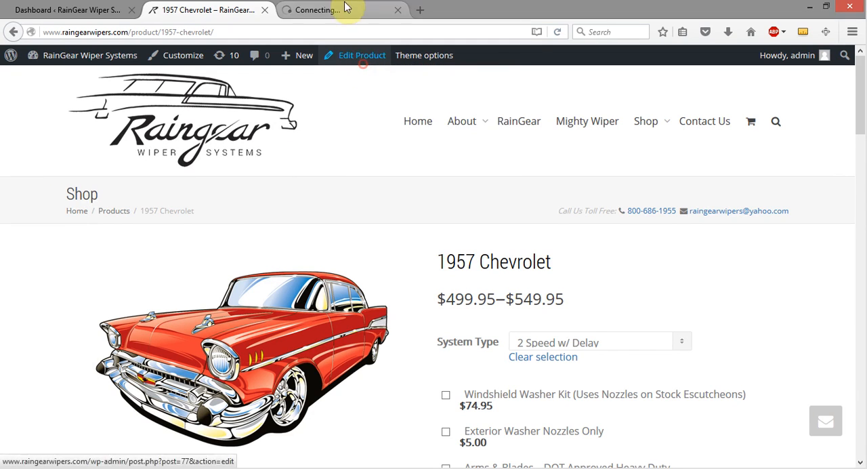
{"action": "left_click", "coordinate": [361, 54]}
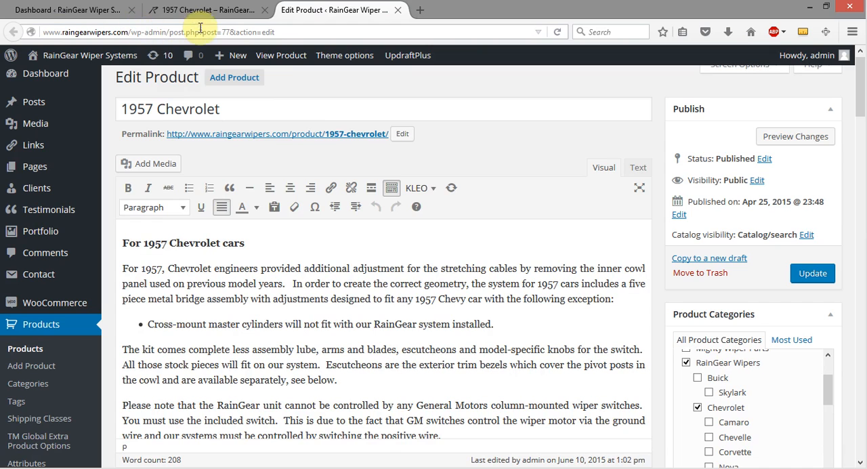
{"action": "left_click", "coordinate": [203, 32]}
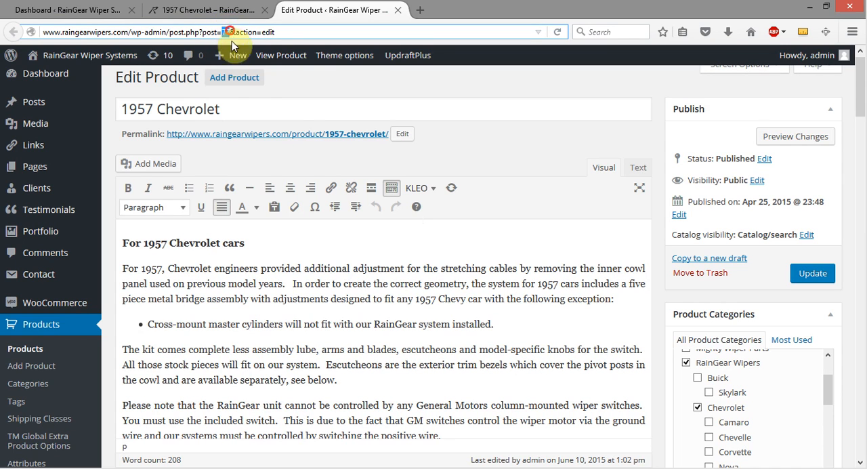
{"action": "mouse_move", "coordinate": [20, 34]}
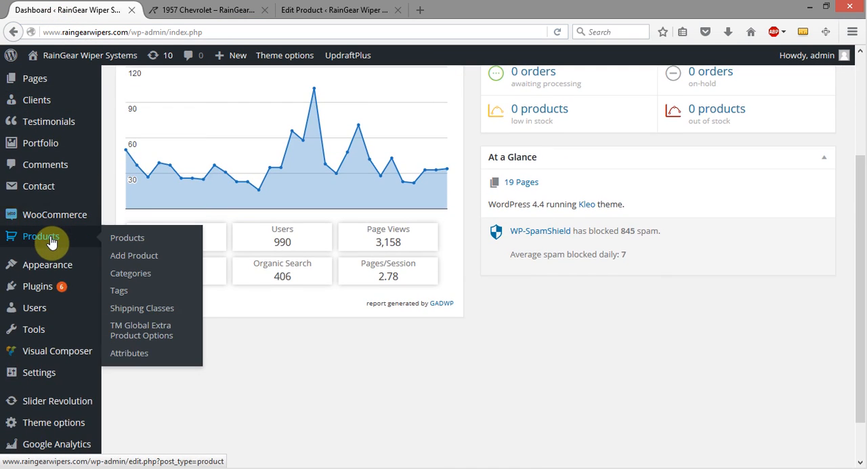
{"action": "mouse_move", "coordinate": [141, 330]}
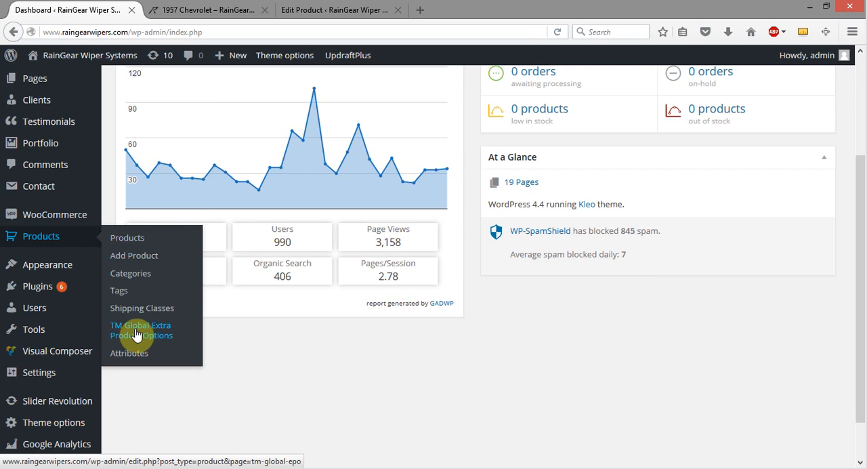
Step: Go to Products > TM Global Extra Product Options and scroll the ten forms to find the 1957 Chevrolet's
{"action": "left_click", "coordinate": [141, 330]}
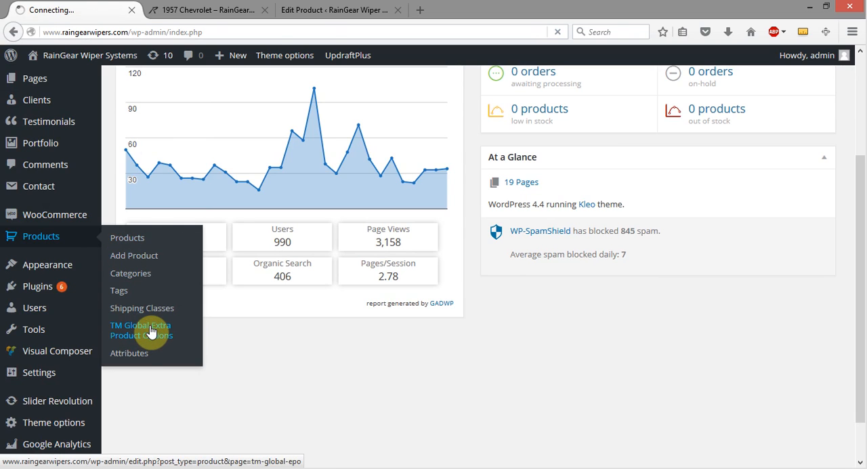
{"action": "left_click", "coordinate": [141, 331]}
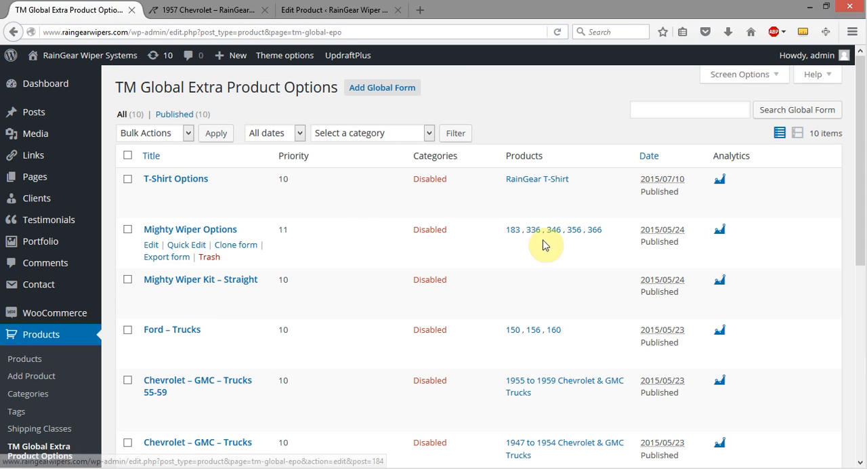
{"action": "mouse_move", "coordinate": [481, 164]}
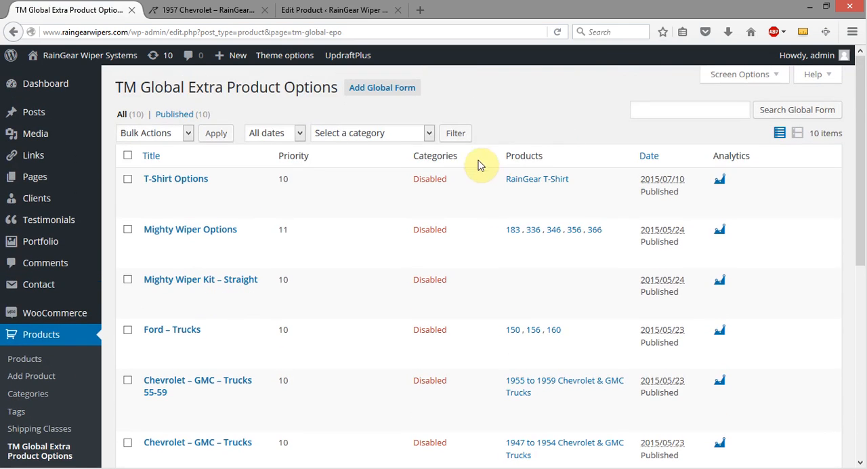
{"action": "scroll", "scroll_direction": "down", "scroll_amount": 3}
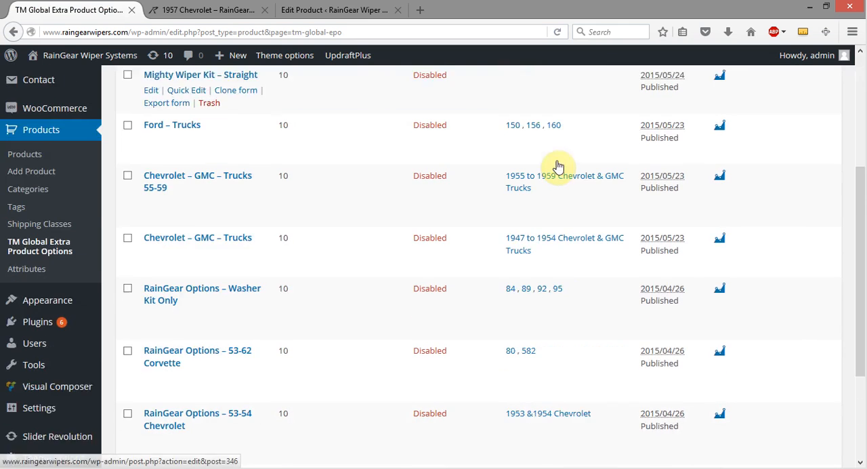
{"action": "scroll", "scroll_direction": "down", "scroll_amount": 3}
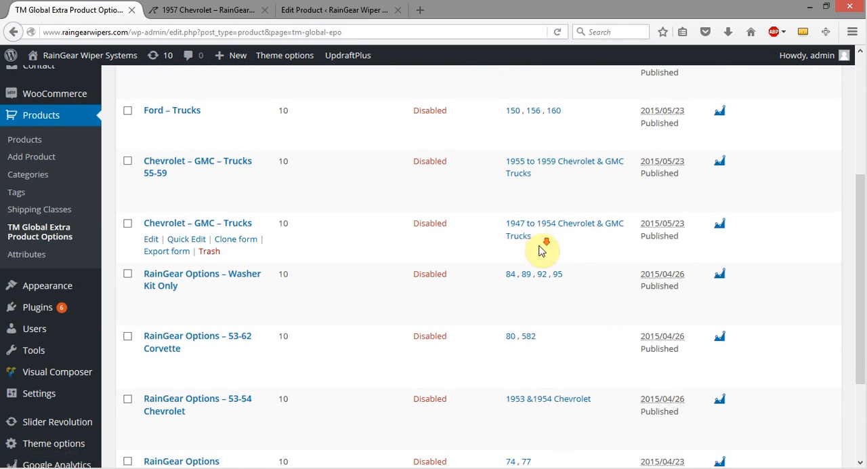
{"action": "scroll", "scroll_direction": "down", "scroll_amount": 3}
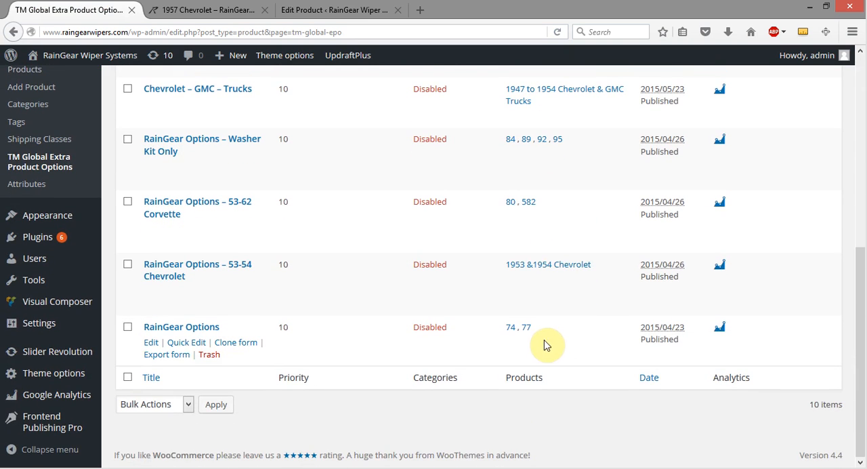
{"action": "mouse_move", "coordinate": [525, 327]}
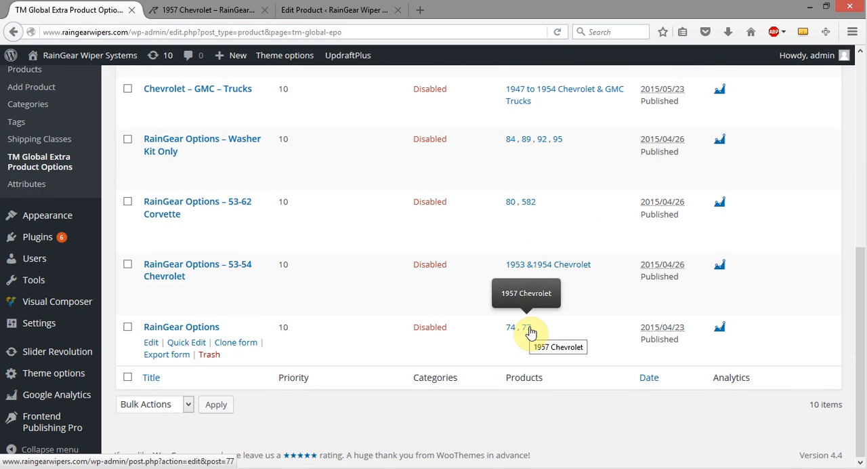
{"action": "mouse_move", "coordinate": [569, 300]}
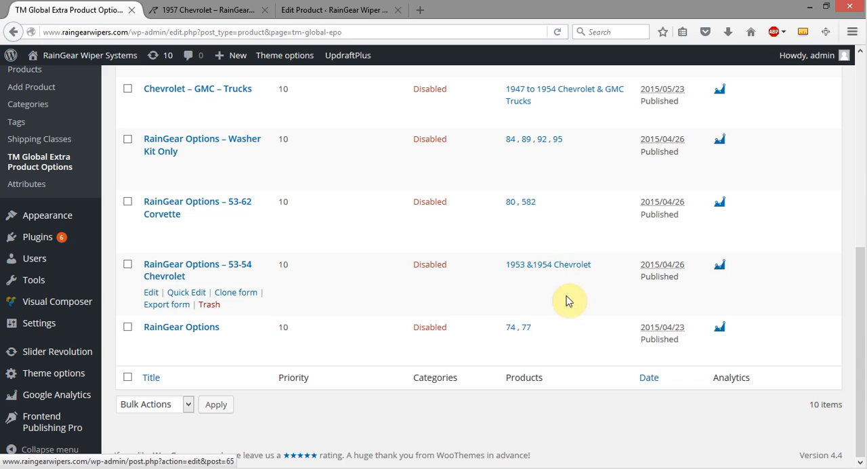
{"action": "mouse_move", "coordinate": [525, 331]}
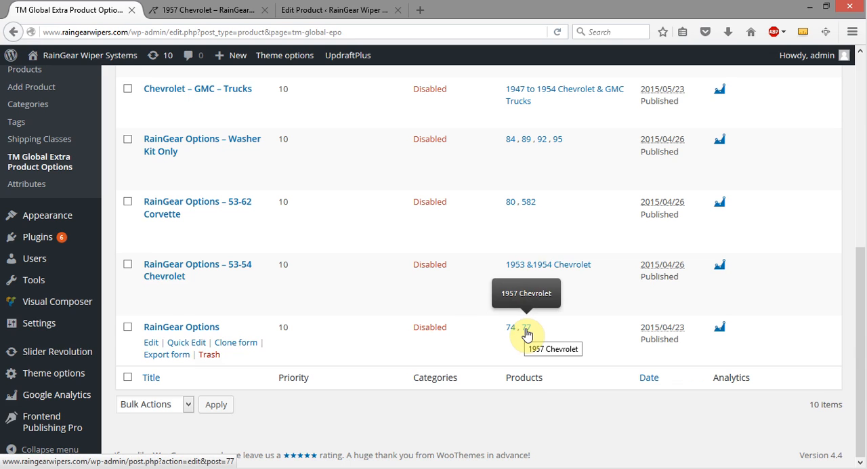
{"action": "mouse_move", "coordinate": [95, 341]}
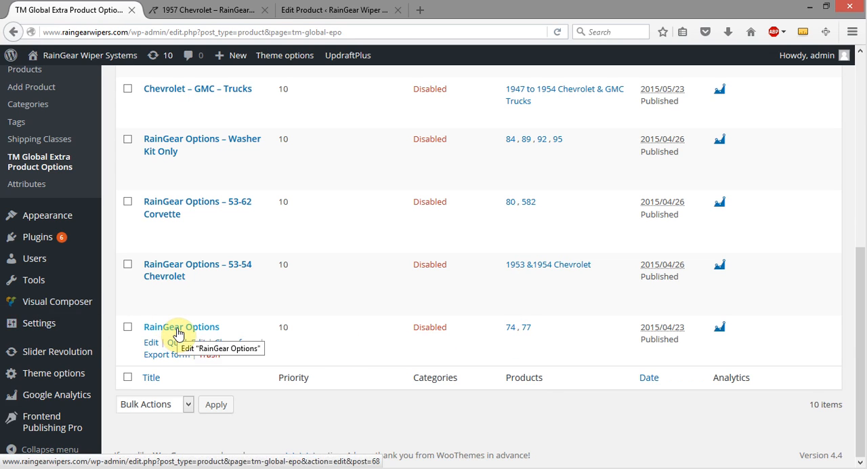
Step: Open the RainGear Options global form for editing and bring its Checkboxes element into view
{"action": "left_click", "coordinate": [151, 341]}
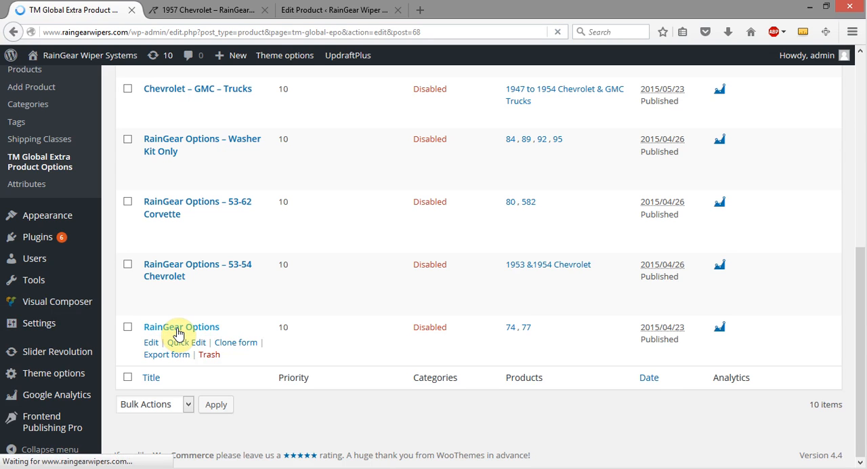
{"action": "mouse_move", "coordinate": [264, 264]}
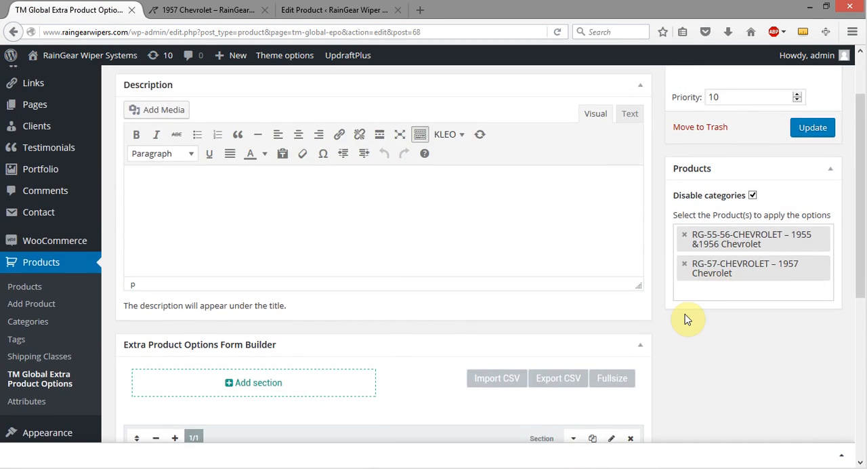
{"action": "scroll", "scroll_direction": "down", "scroll_amount": 3}
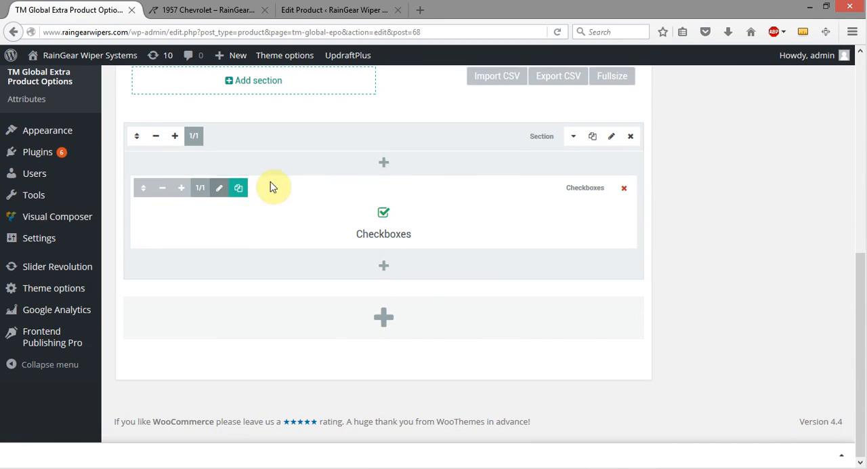
{"action": "mouse_move", "coordinate": [508, 205]}
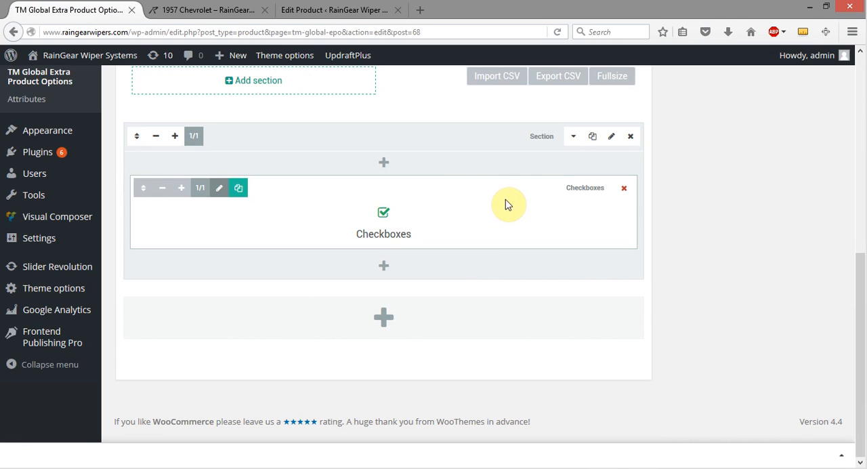
{"action": "mouse_move", "coordinate": [225, 188]}
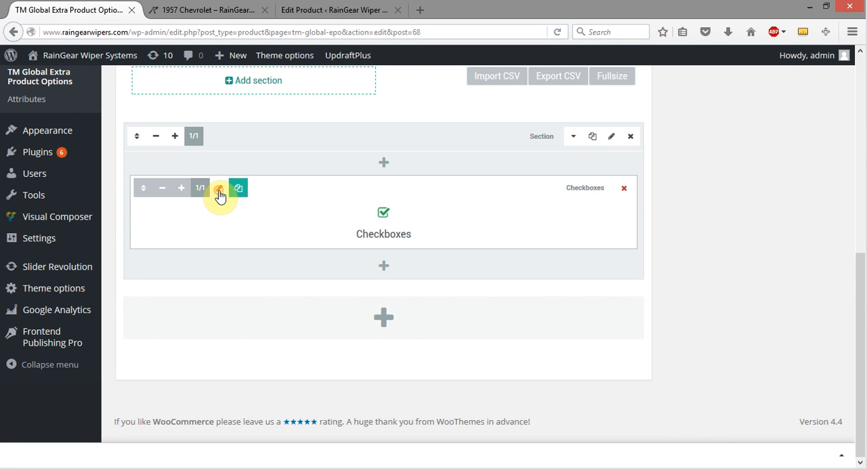
Step: In the Checkboxes element settings, change the Escutcheons option price from 35 to 44
{"action": "left_click", "coordinate": [220, 187]}
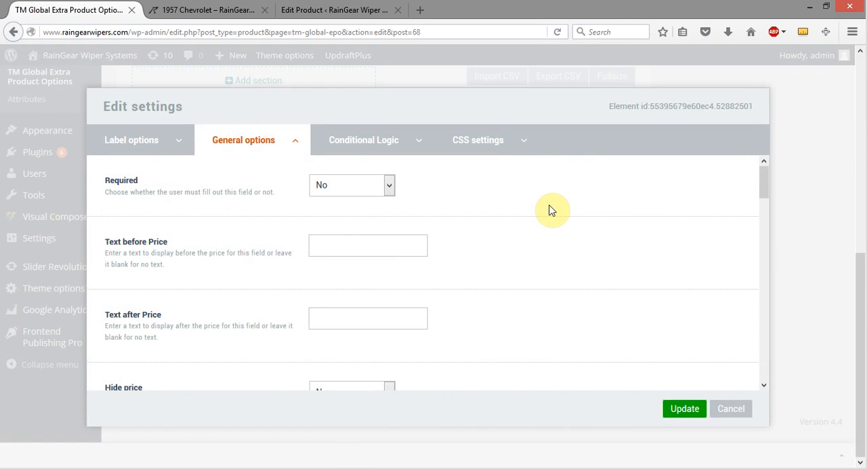
{"action": "scroll", "scroll_direction": "down", "scroll_amount": 3}
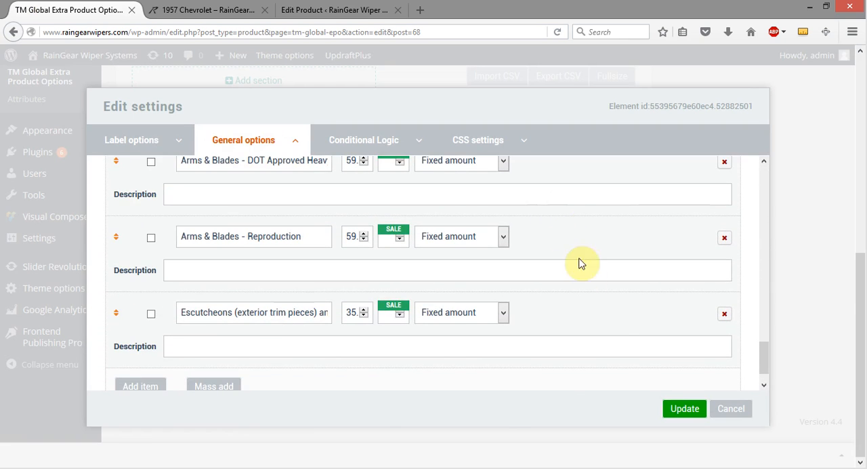
{"action": "scroll", "scroll_direction": "up", "scroll_amount": 3}
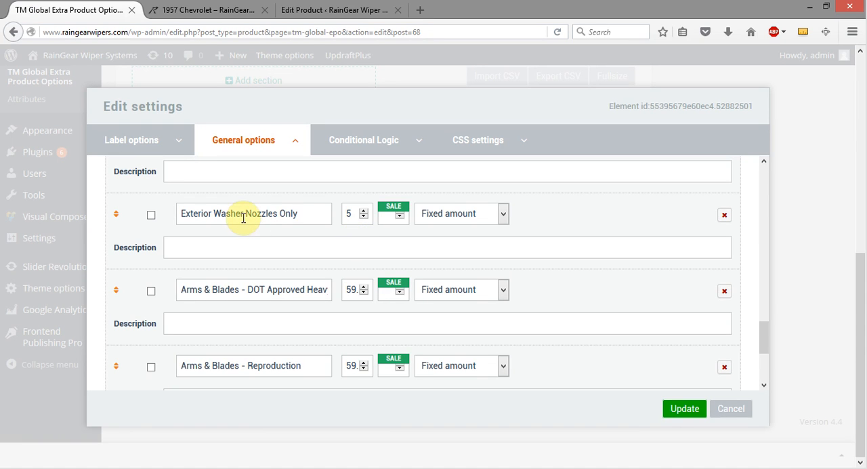
{"action": "scroll", "scroll_direction": "down", "scroll_amount": 3}
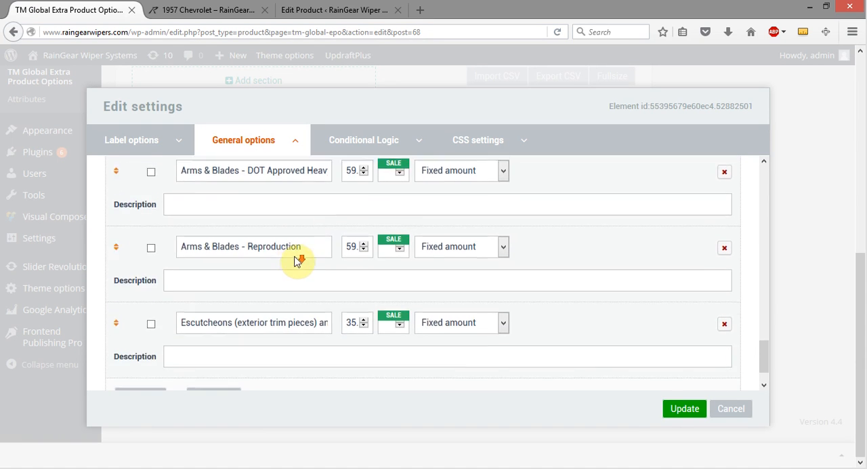
{"action": "scroll", "scroll_direction": "down", "scroll_amount": 3}
{"action": "type", "text": "44."}
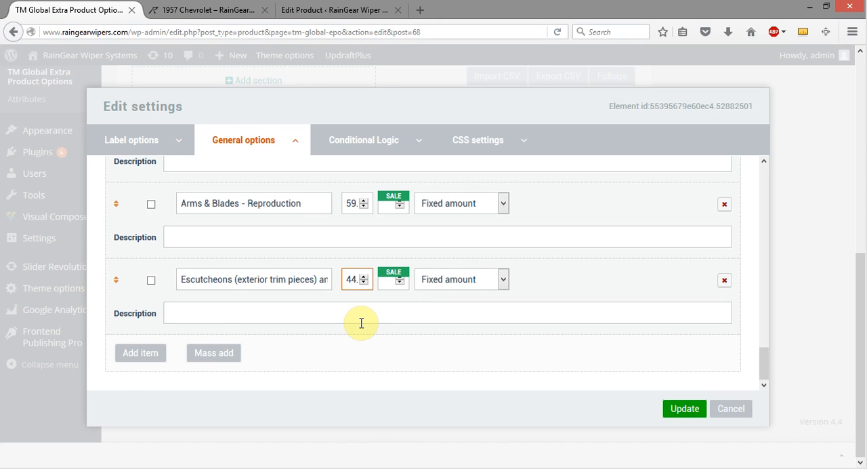
{"action": "left_click", "coordinate": [682, 409]}
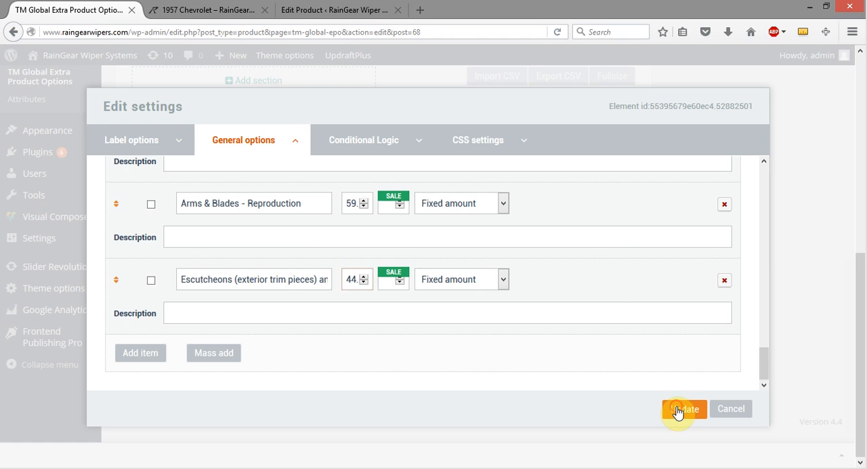
Step: Update the Checkboxes settings, update the RainGear Options form, and return to the global forms list
{"action": "left_click", "coordinate": [683, 409]}
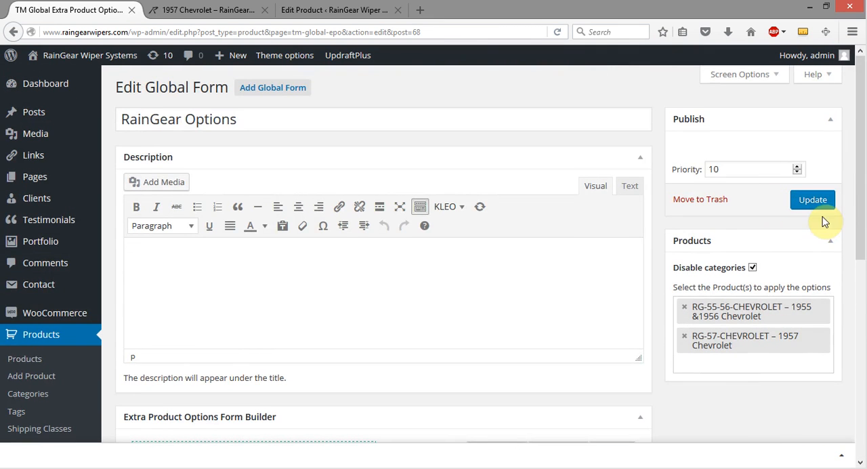
{"action": "left_click", "coordinate": [812, 199]}
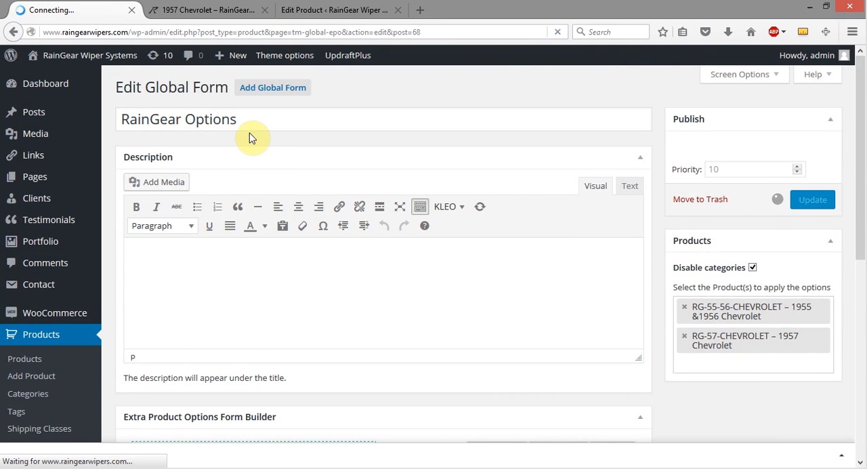
{"action": "left_click", "coordinate": [812, 199]}
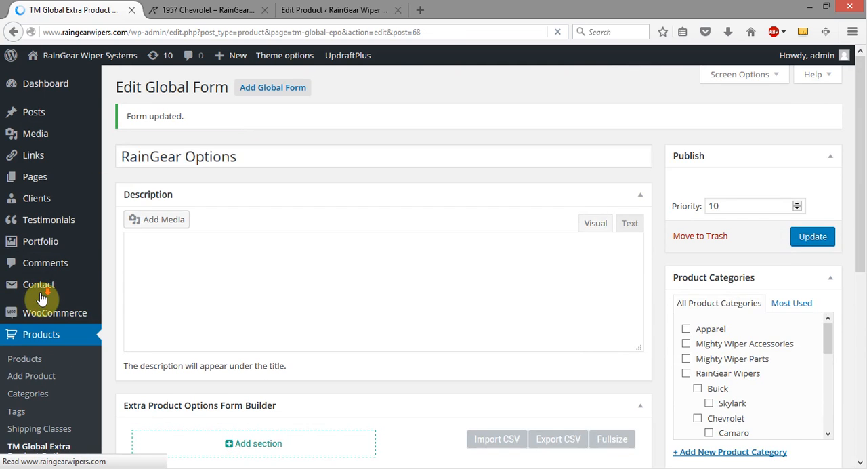
{"action": "scroll", "scroll_direction": "down", "scroll_amount": 3}
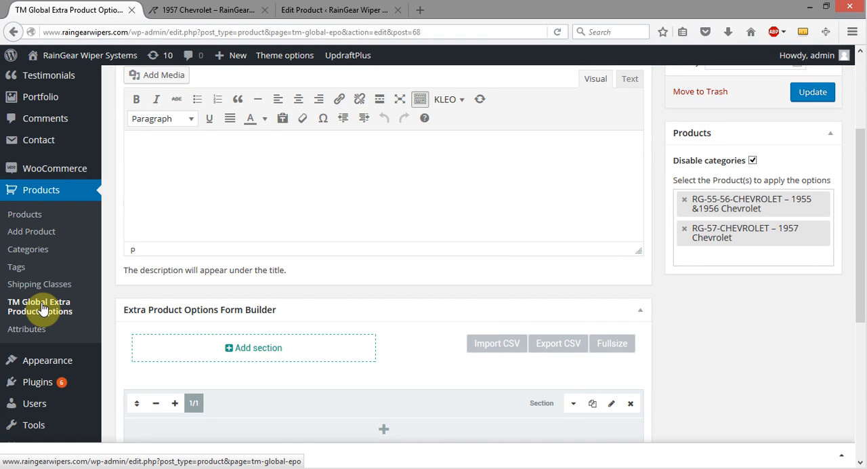
{"action": "left_click", "coordinate": [206, 9]}
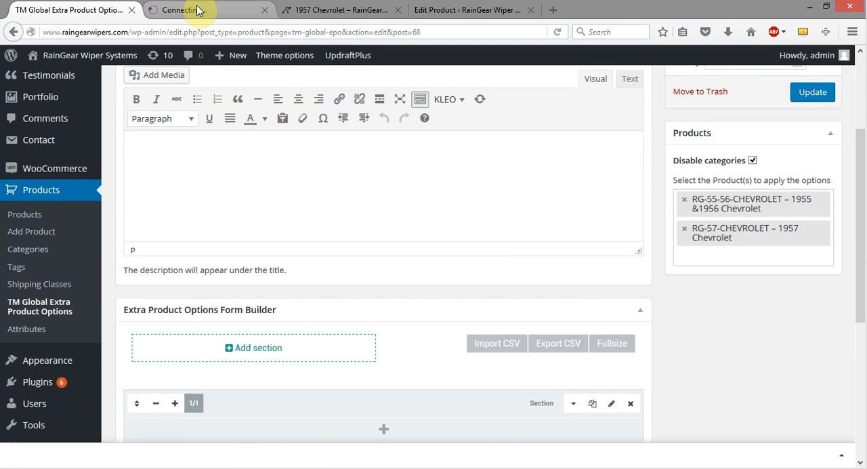
{"action": "left_click", "coordinate": [206, 9]}
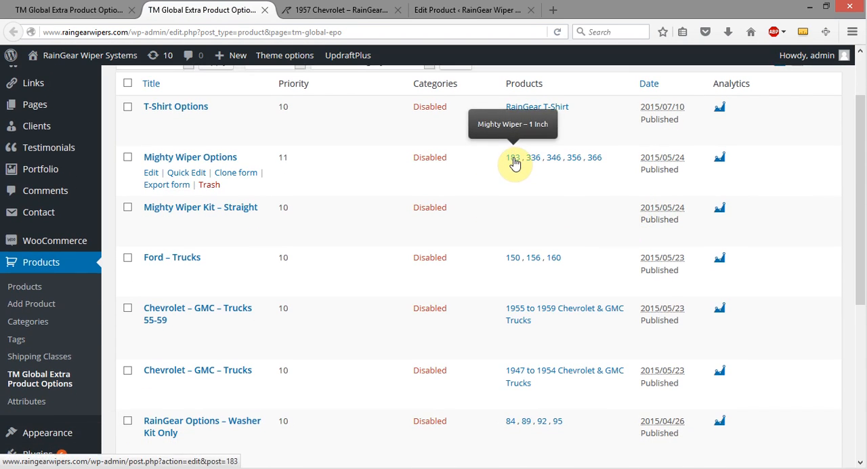
{"action": "mouse_move", "coordinate": [553, 157]}
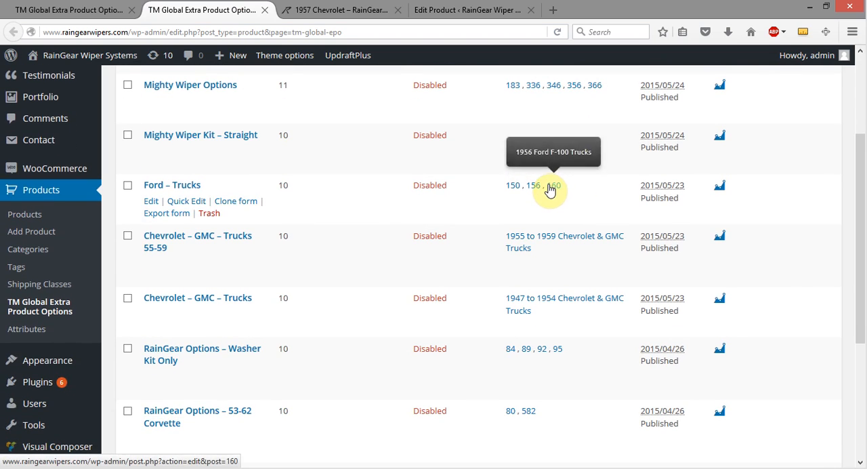
{"action": "scroll", "scroll_direction": "down", "scroll_amount": 3}
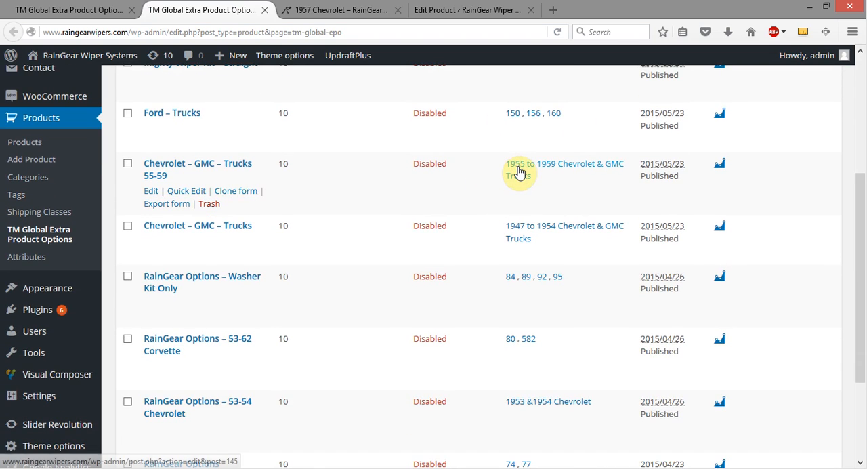
{"action": "mouse_move", "coordinate": [509, 118]}
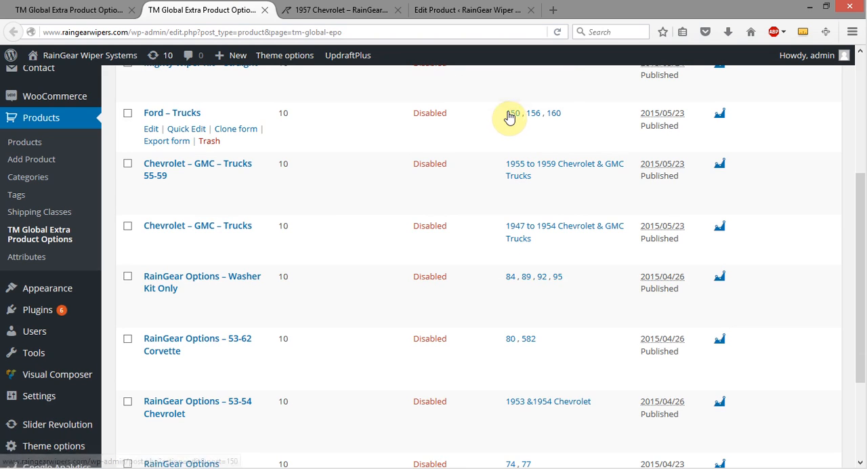
{"action": "mouse_move", "coordinate": [558, 264]}
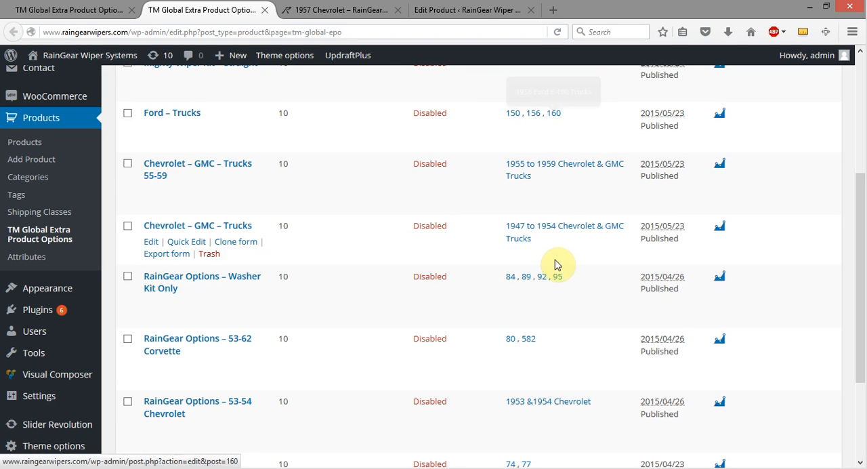
{"action": "left_click", "coordinate": [467, 10]}
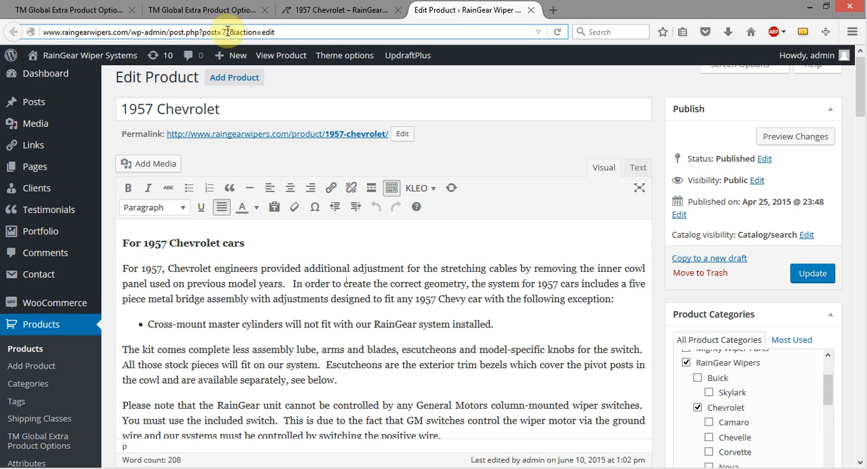
{"action": "left_click", "coordinate": [68, 9]}
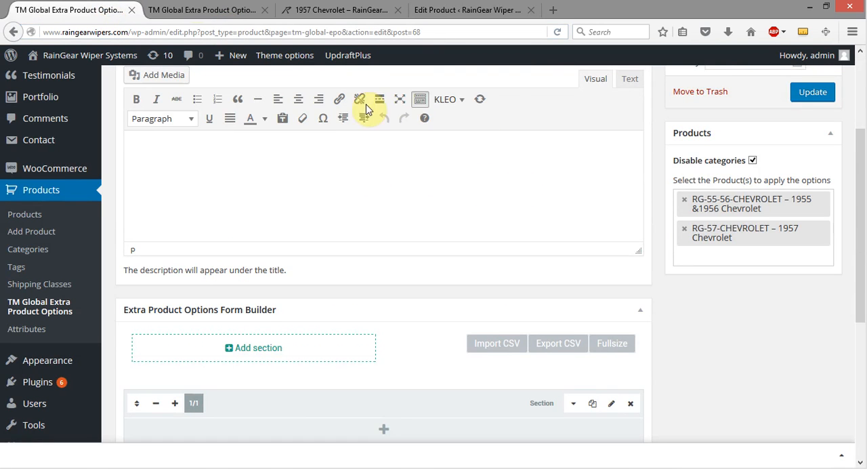
{"action": "left_click", "coordinate": [203, 9]}
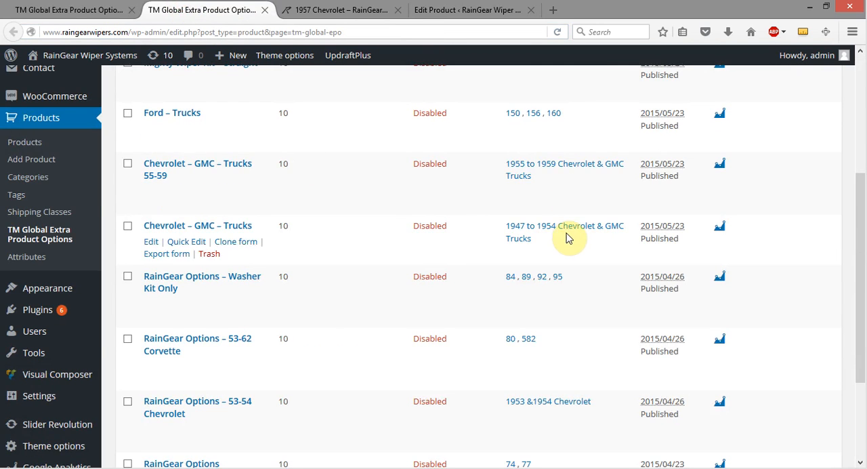
{"action": "scroll", "scroll_direction": "down", "scroll_amount": 3}
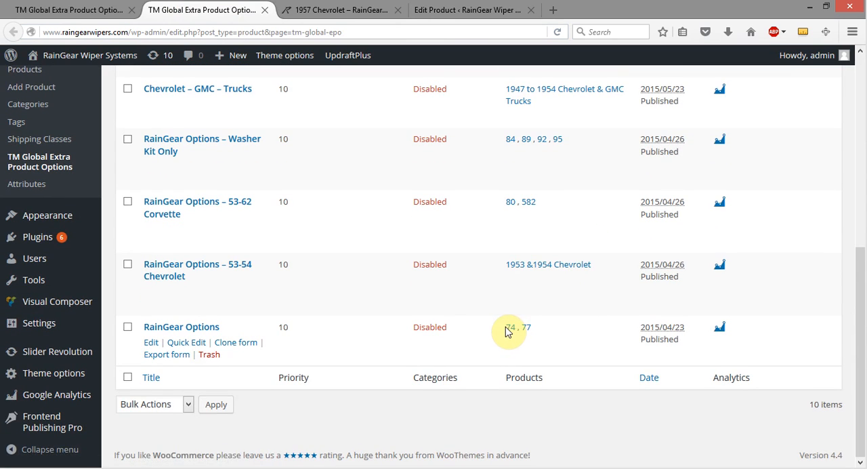
{"action": "mouse_move", "coordinate": [512, 328]}
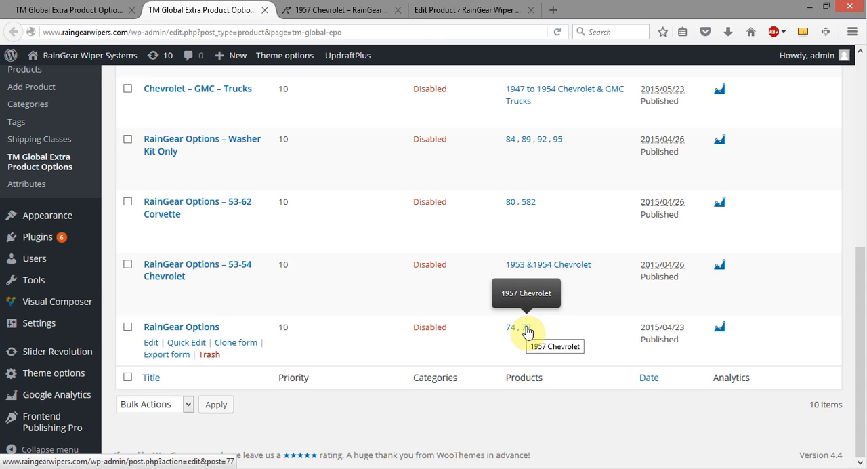
{"action": "mouse_move", "coordinate": [512, 202]}
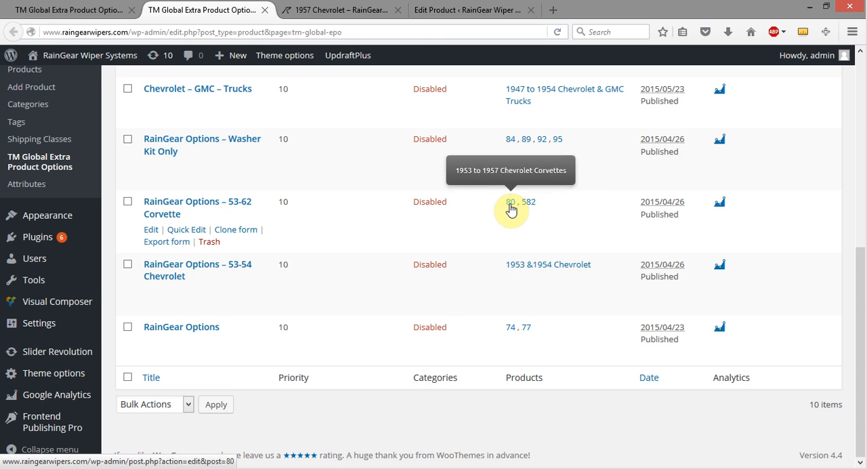
{"action": "mouse_move", "coordinate": [521, 328]}
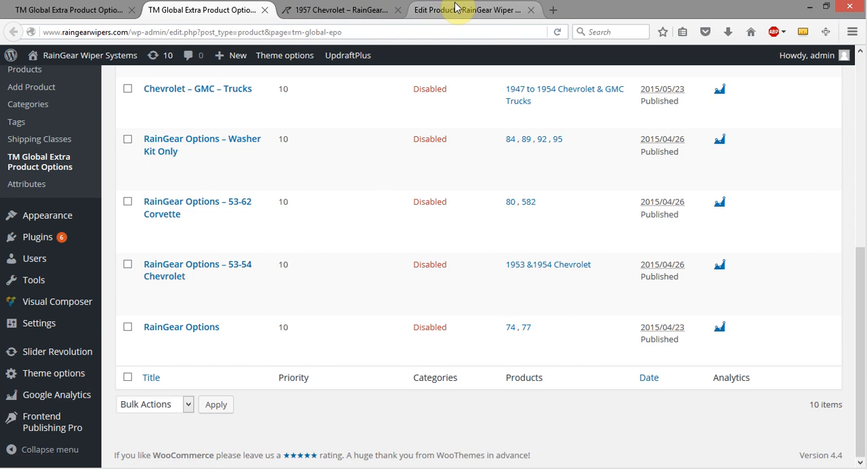
Step: Reopen the saved RainGear Options form editor and scroll to its Checkboxes element
{"action": "left_click", "coordinate": [467, 9]}
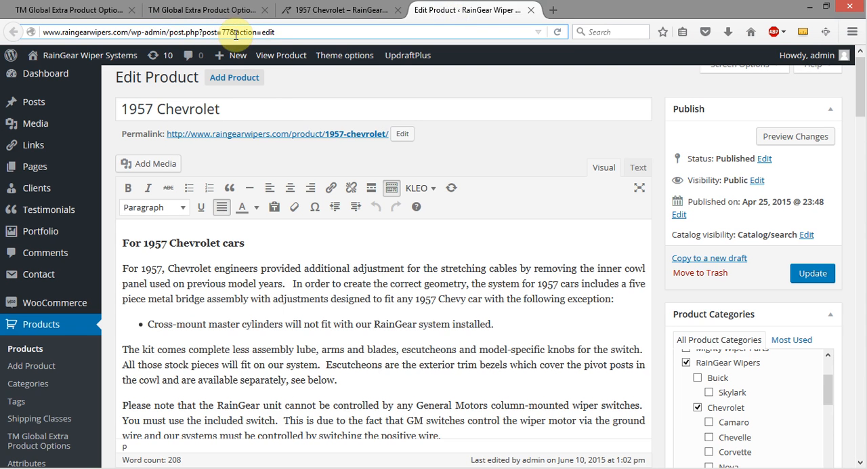
{"action": "left_click", "coordinate": [204, 9]}
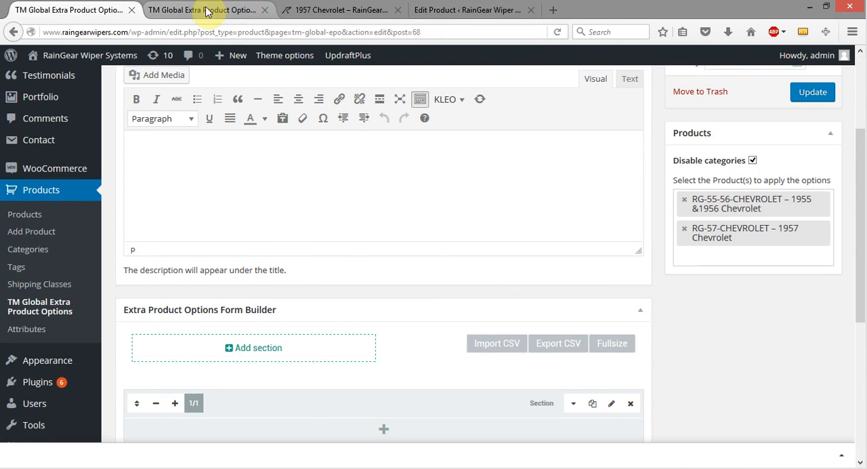
{"action": "left_click", "coordinate": [68, 9]}
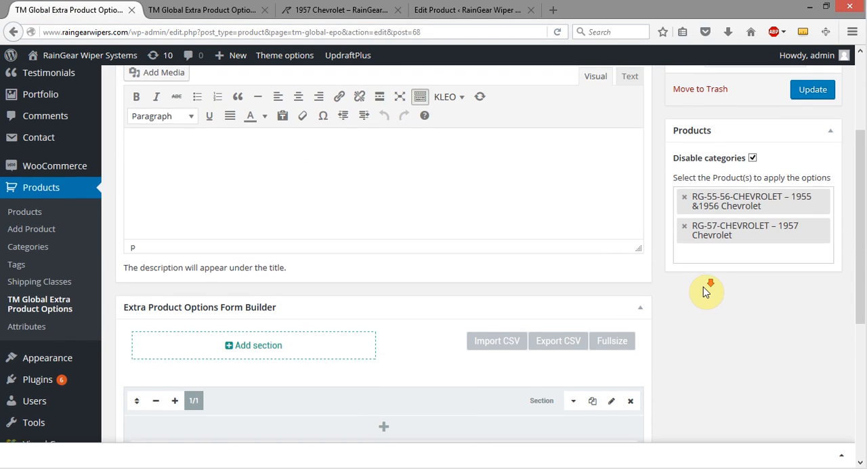
{"action": "left_click", "coordinate": [812, 89]}
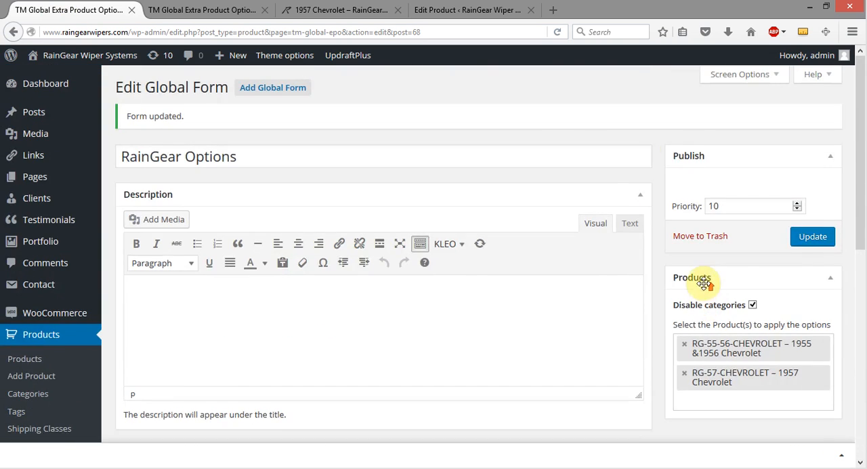
{"action": "scroll", "scroll_direction": "down", "scroll_amount": 3}
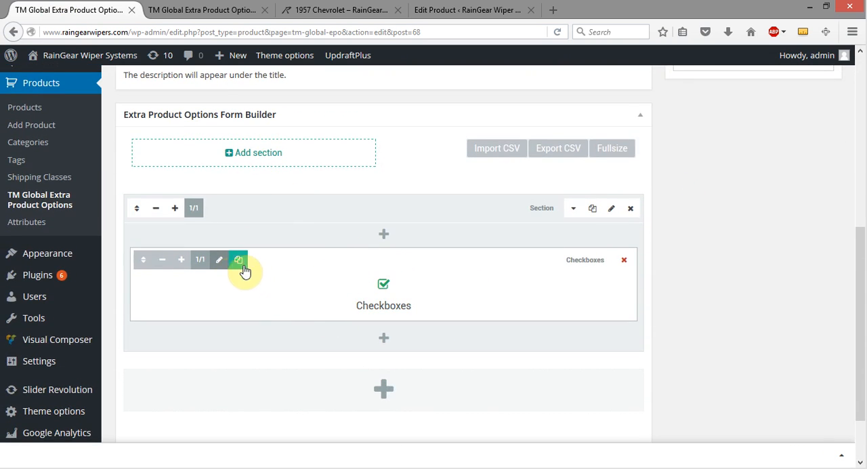
{"action": "mouse_move", "coordinate": [220, 260]}
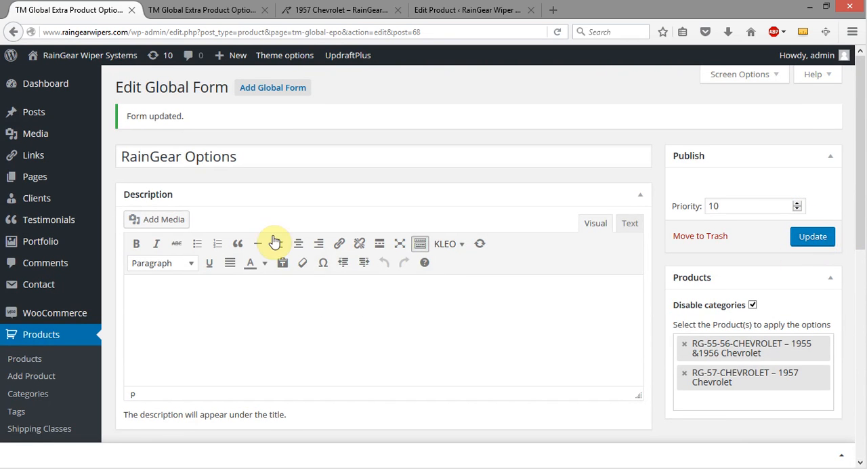
{"action": "mouse_move", "coordinate": [189, 116]}
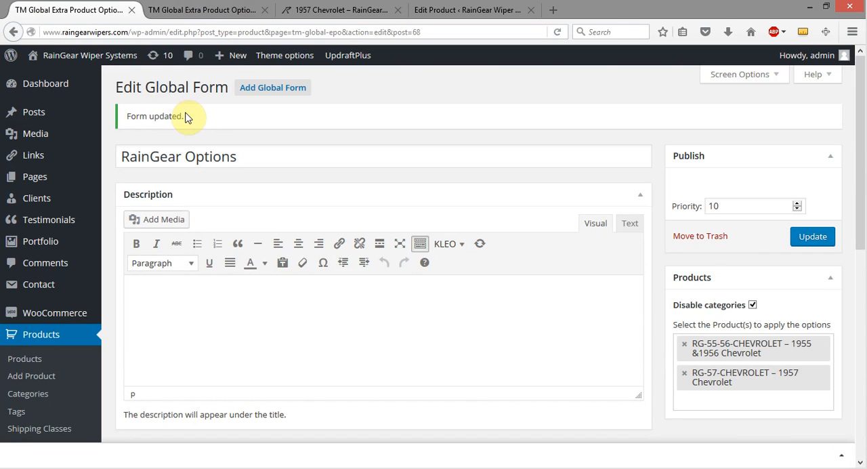
Step: Reload the 1957 Chevrolet storefront page and scroll to the options showing Escutcheons at $44.95
{"action": "left_click", "coordinate": [339, 10]}
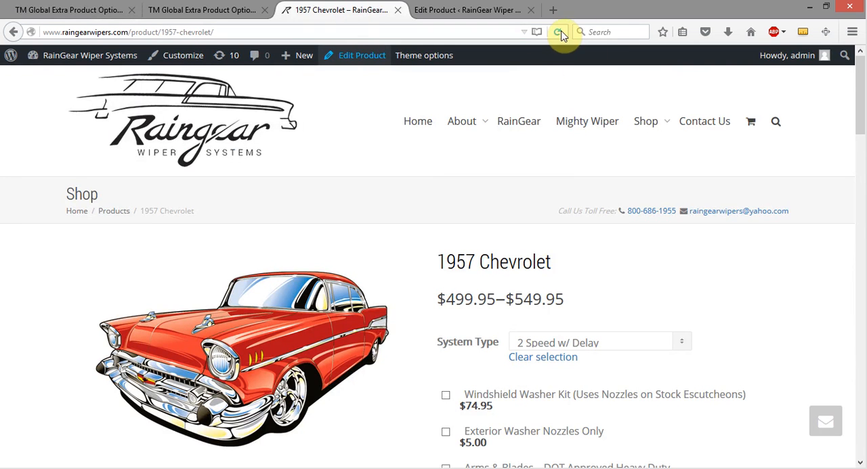
{"action": "left_click", "coordinate": [561, 32]}
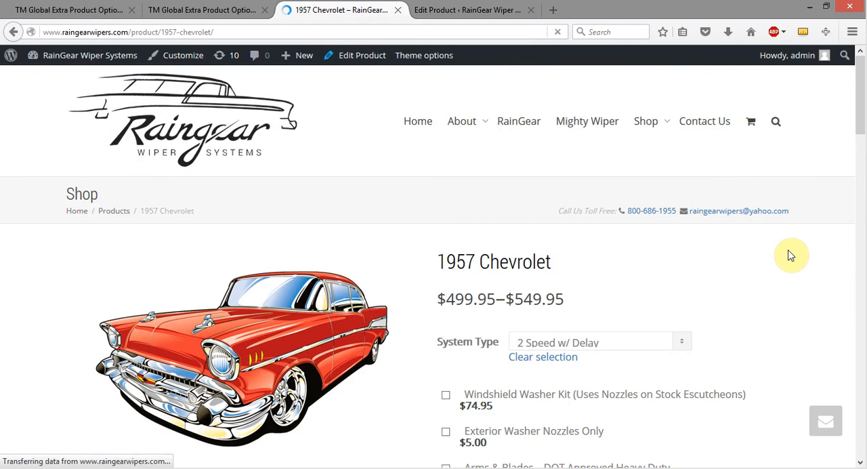
{"action": "scroll", "scroll_direction": "down", "scroll_amount": 3}
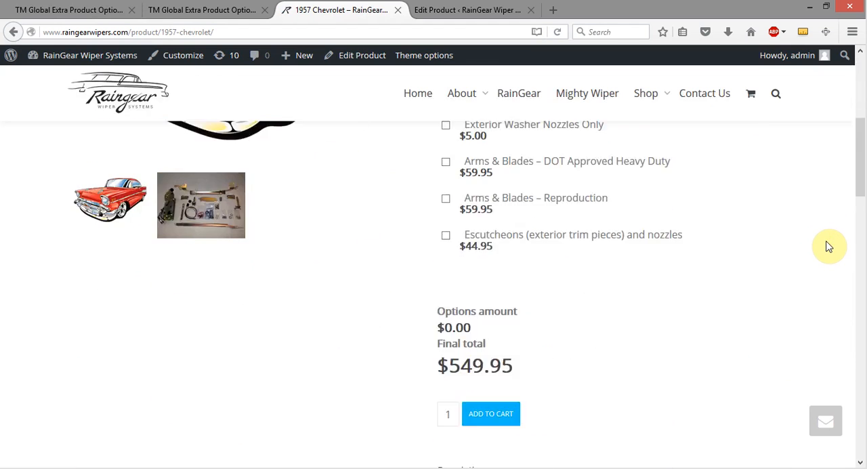
{"action": "scroll", "scroll_direction": "up", "scroll_amount": 3}
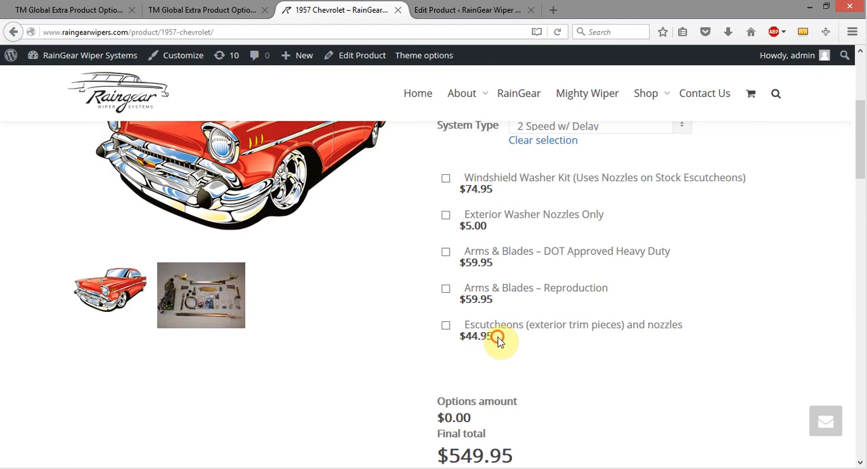
{"action": "scroll", "scroll_direction": "down", "scroll_amount": 3}
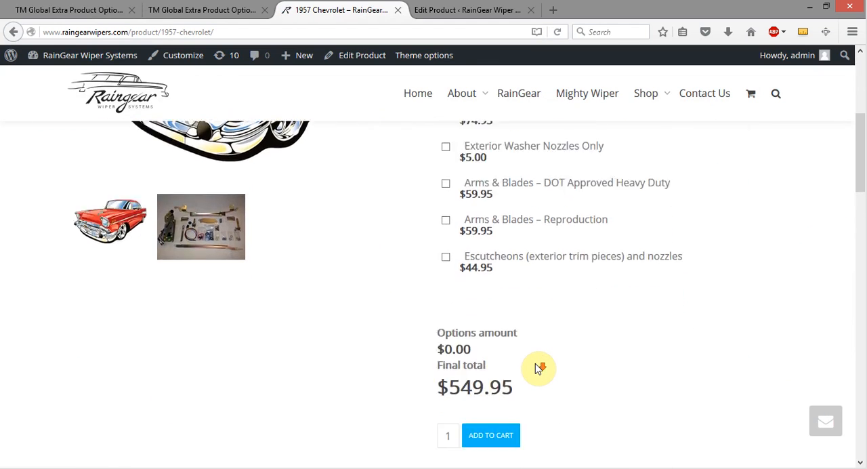
Step: Tick Escutcheons to raise the final total to $594.90, then untick it again
{"action": "left_click", "coordinate": [446, 256]}
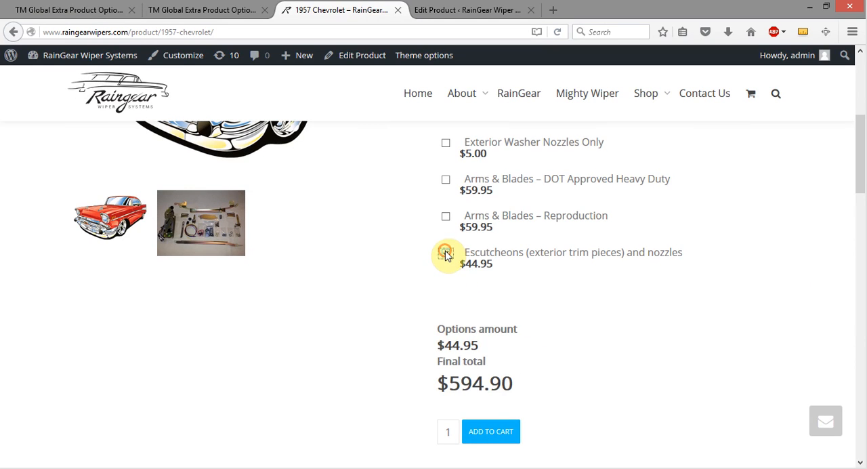
{"action": "left_click", "coordinate": [444, 252]}
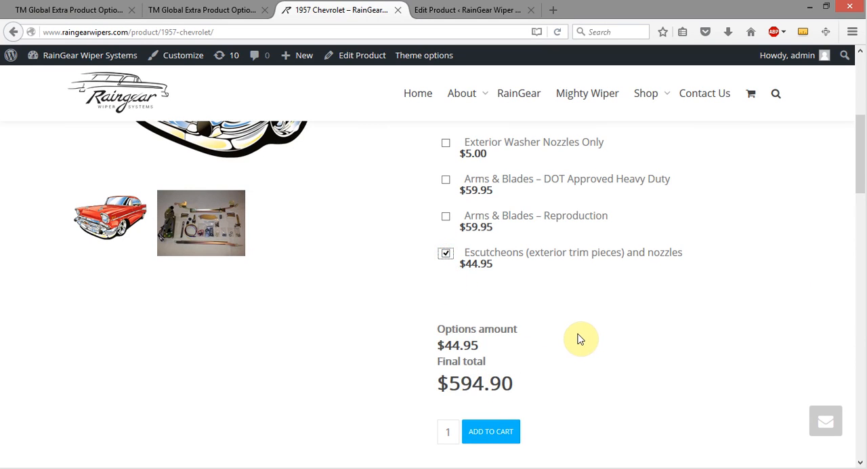
{"action": "left_click", "coordinate": [444, 252]}
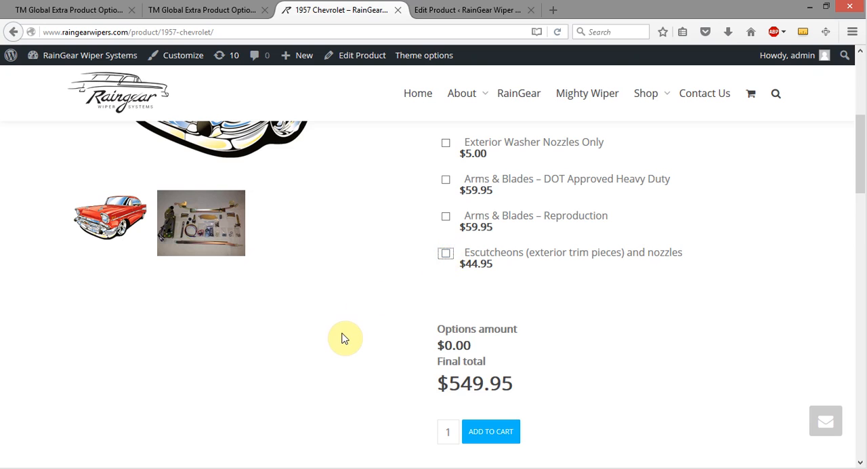